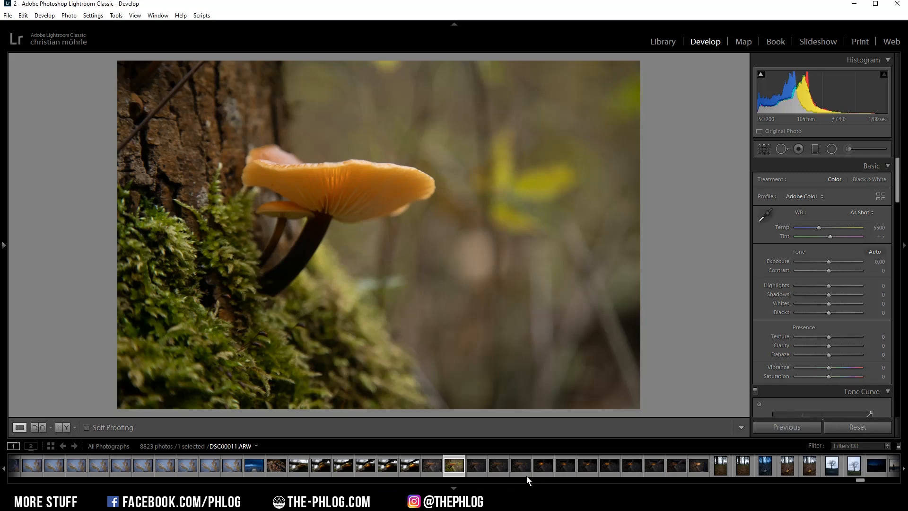
{"action": "mouse_move", "coordinate": [630, 207]}
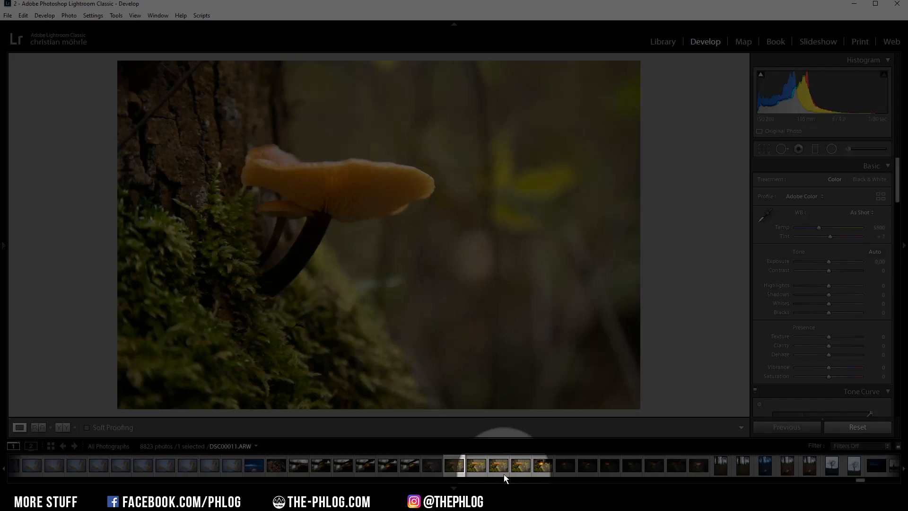
Step: Browse the focus-stack frames, then set the profile to Adobe Standard and white balance to Daylight
{"action": "left_click", "coordinate": [519, 465]}
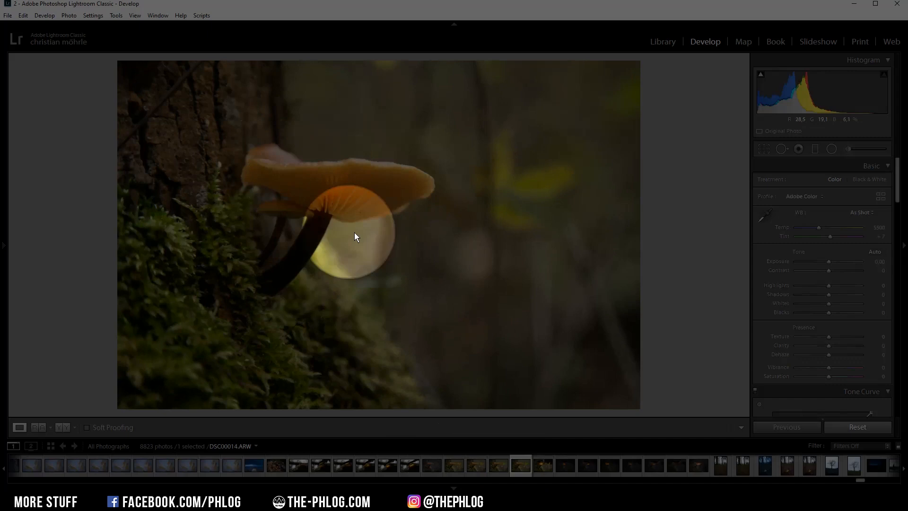
{"action": "left_click", "coordinate": [543, 466]}
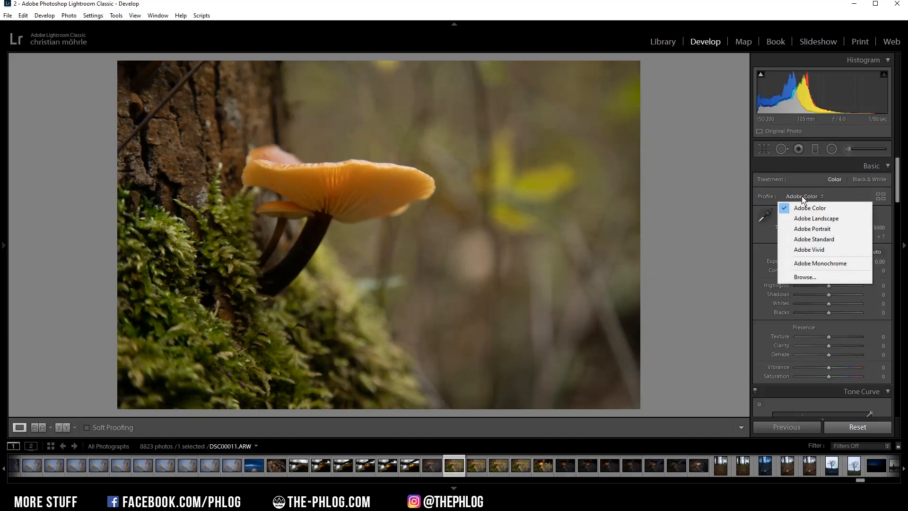
{"action": "left_click", "coordinate": [813, 240]}
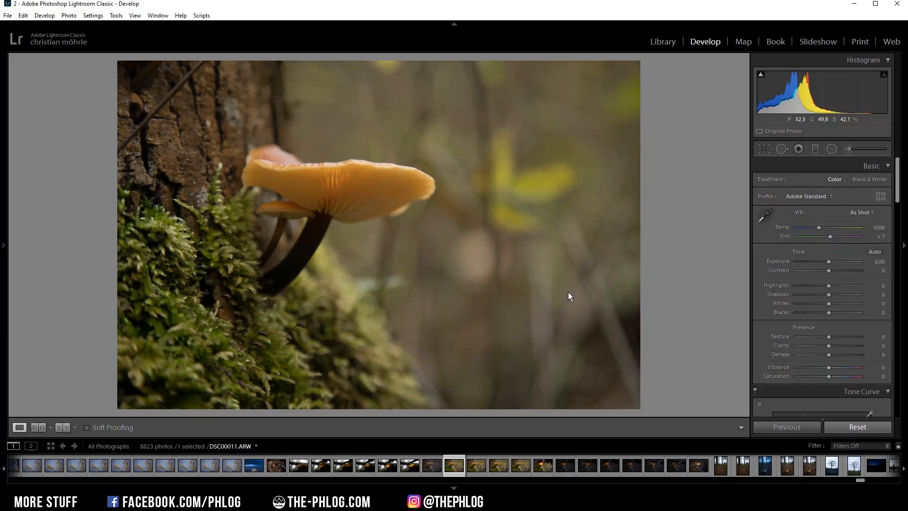
{"action": "left_click", "coordinate": [861, 211]}
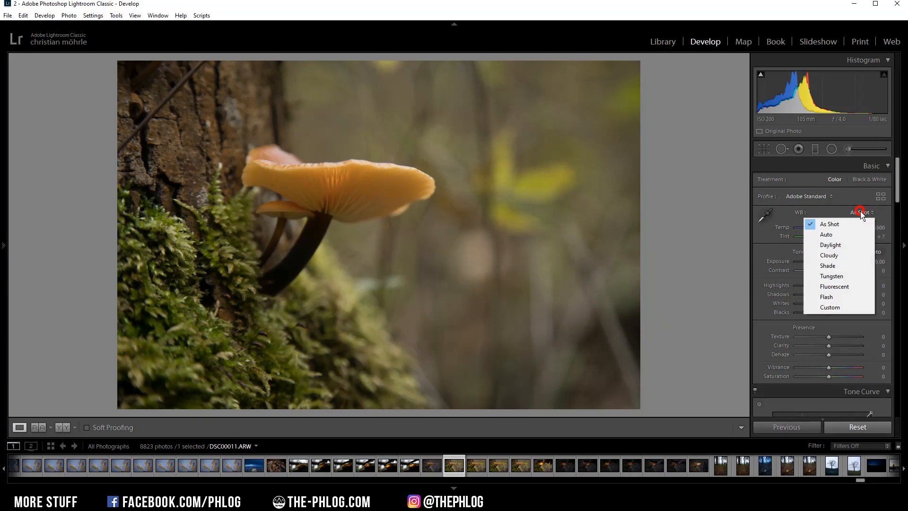
{"action": "left_click", "coordinate": [830, 245]}
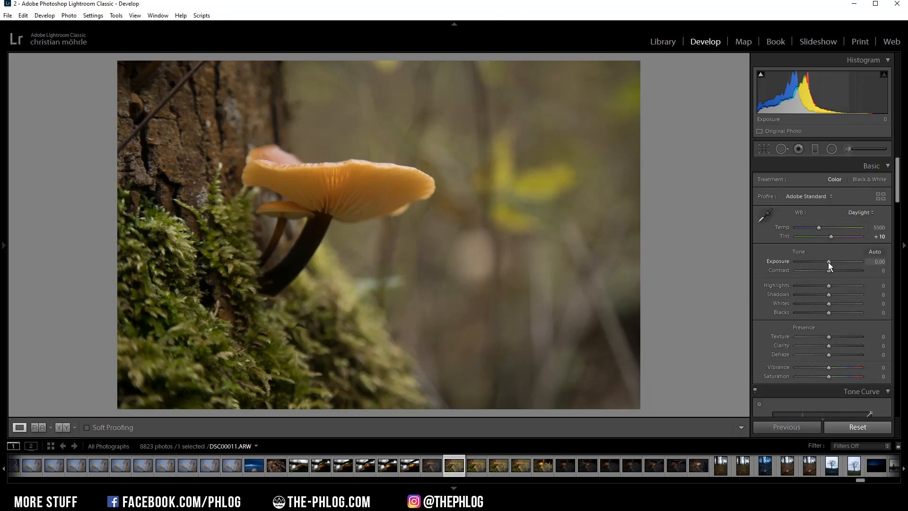
Step: Drop Exposure to about -1.09, cut Highlights to -90 and lift Shadows to +41
{"action": "left_click_drag", "start_coordinate": [829, 261], "coordinate": [817, 261]}
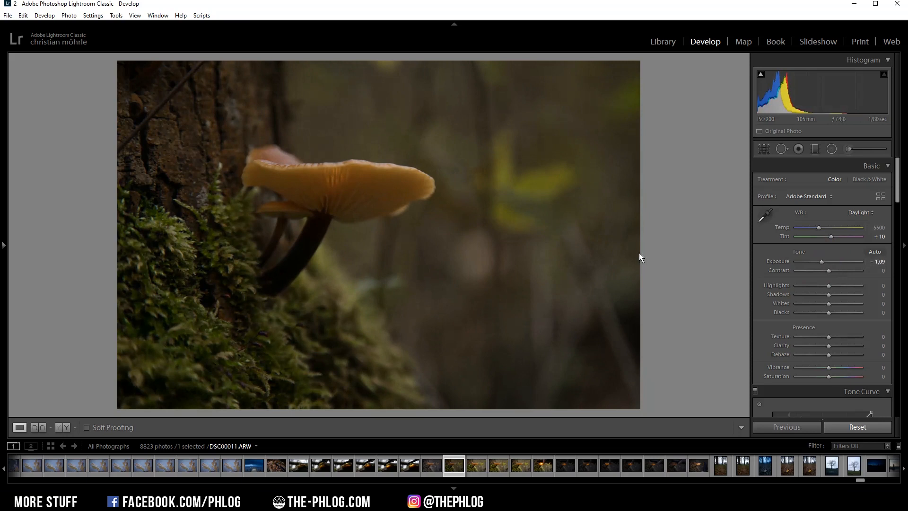
{"action": "left_click_drag", "start_coordinate": [845, 286], "coordinate": [799, 286]}
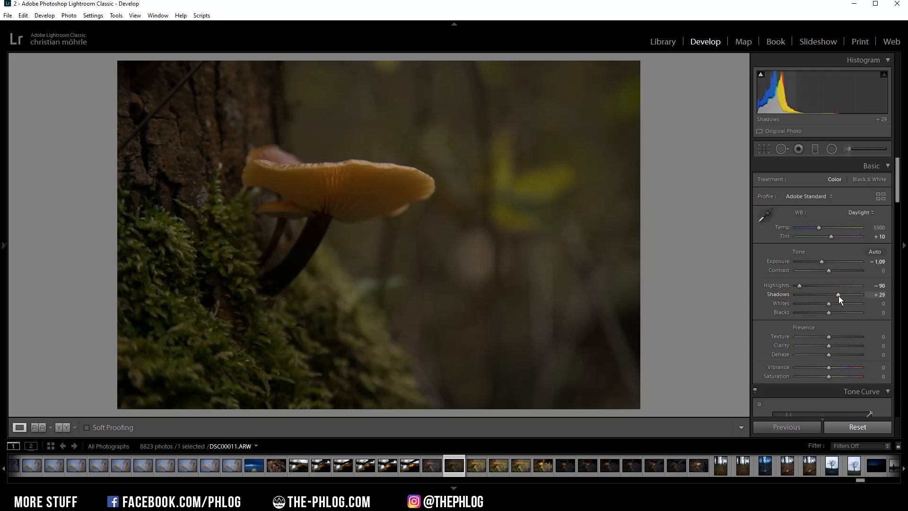
{"action": "left_click_drag", "start_coordinate": [846, 304], "coordinate": [830, 306]}
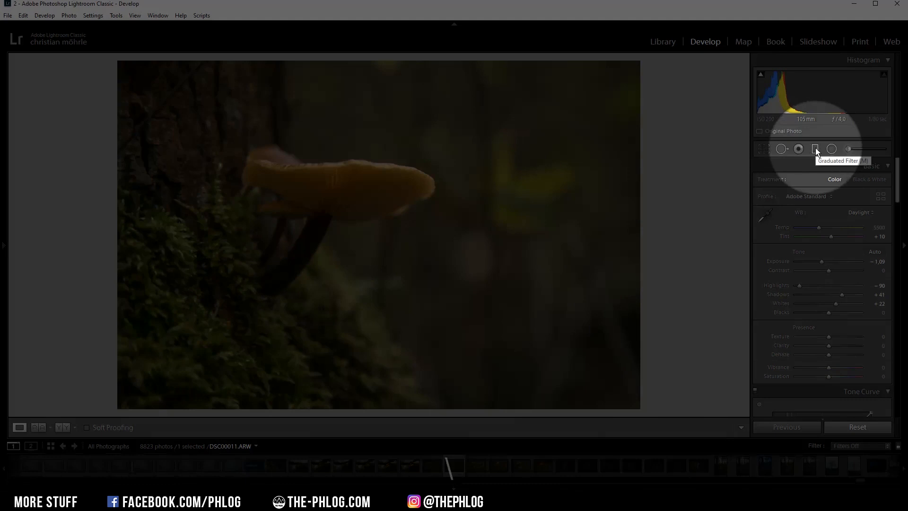
Step: Lay a diagonal Graduated Filter over the right background with Exposure around -0.48
{"action": "left_click", "coordinate": [815, 149]}
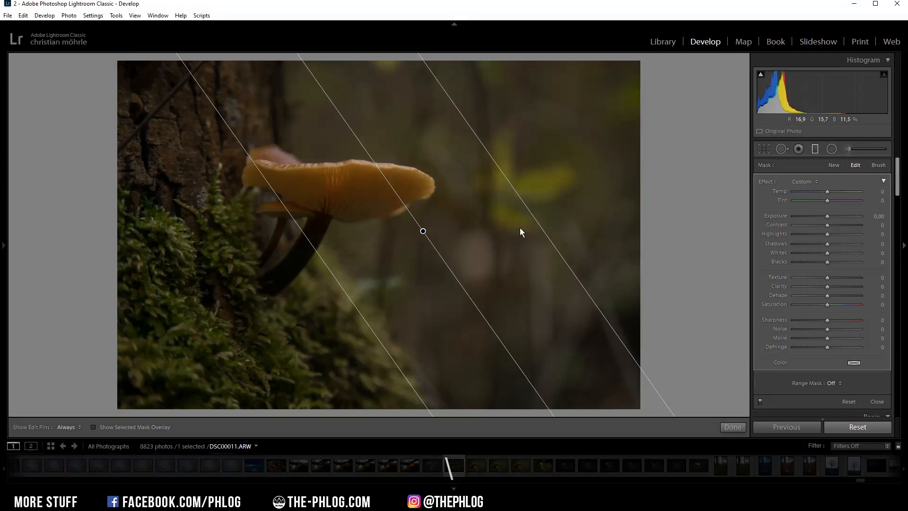
{"action": "left_click_drag", "start_coordinate": [827, 216], "coordinate": [823, 216]}
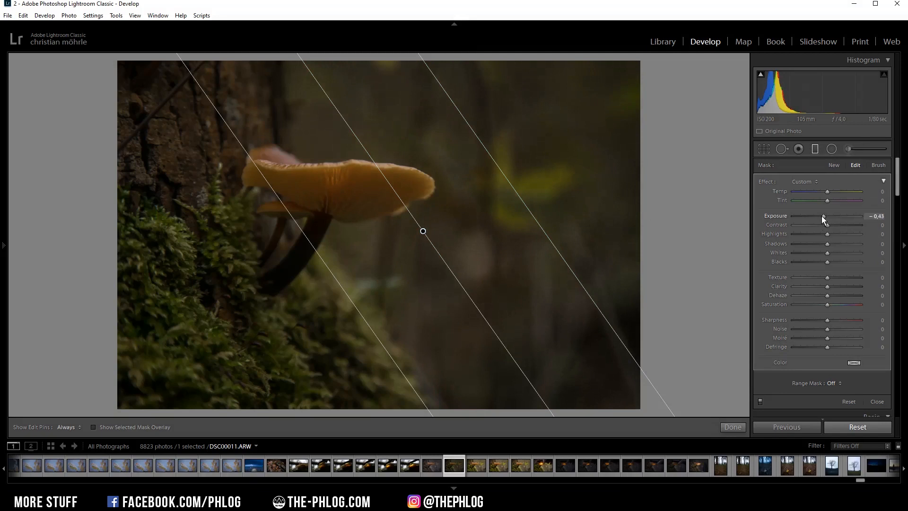
{"action": "left_click_drag", "start_coordinate": [824, 216], "coordinate": [823, 216]}
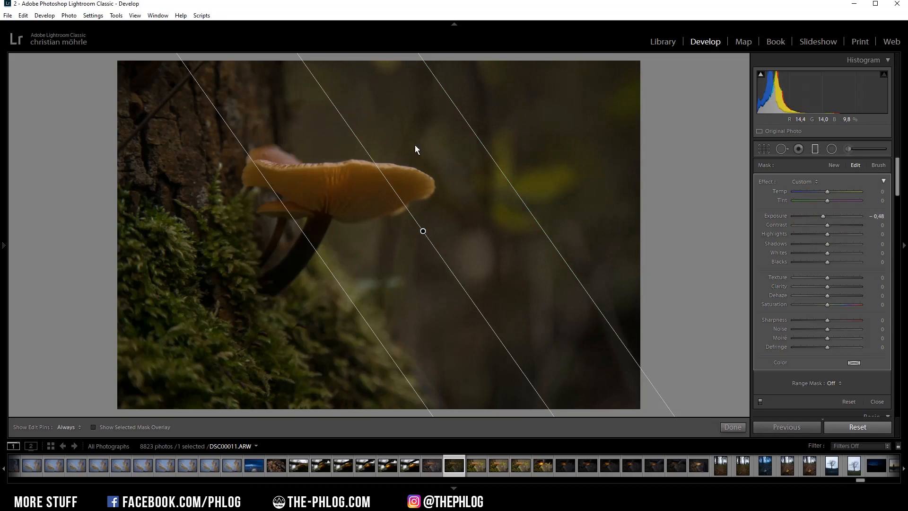
{"action": "left_click_drag", "start_coordinate": [827, 277], "coordinate": [814, 278]}
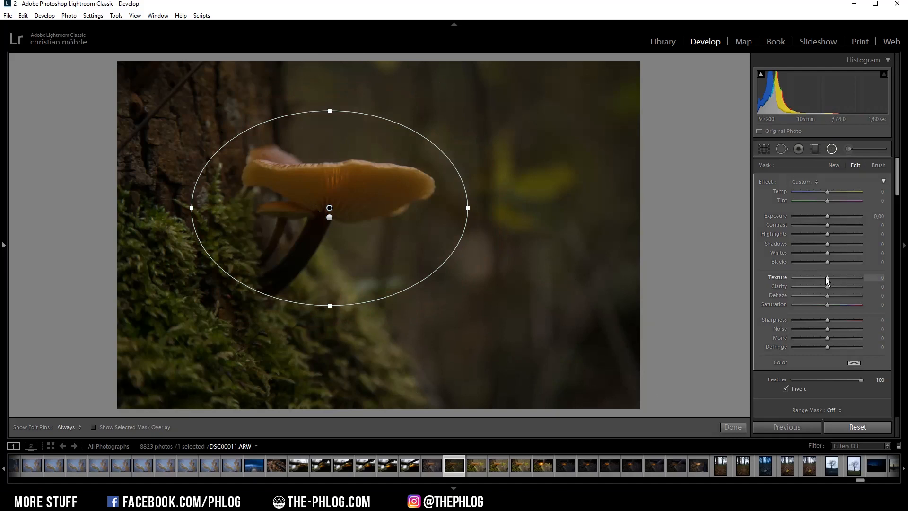
Step: Place a Radial Filter ellipse on the mushroom with Exposure -0.43 and Texture -16, then finish it
{"action": "left_click_drag", "start_coordinate": [827, 278], "coordinate": [840, 278]}
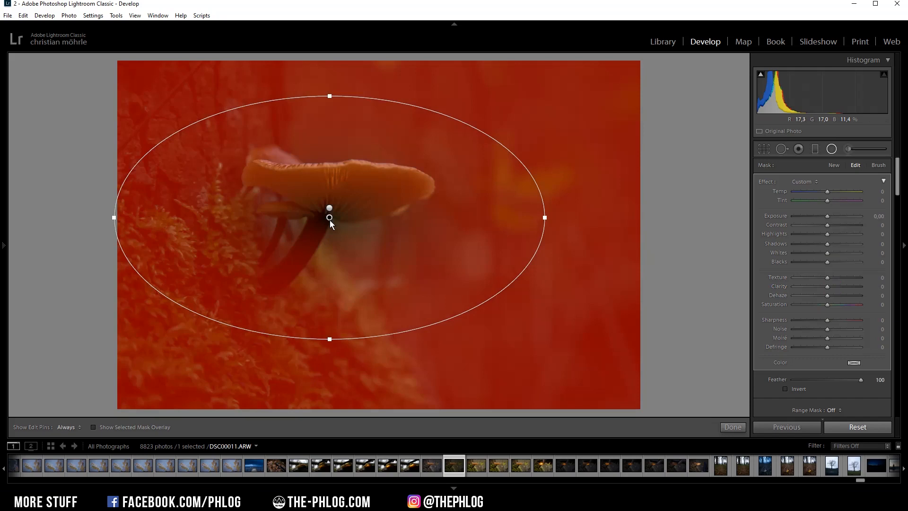
{"action": "left_click_drag", "start_coordinate": [834, 208], "coordinate": [822, 208]}
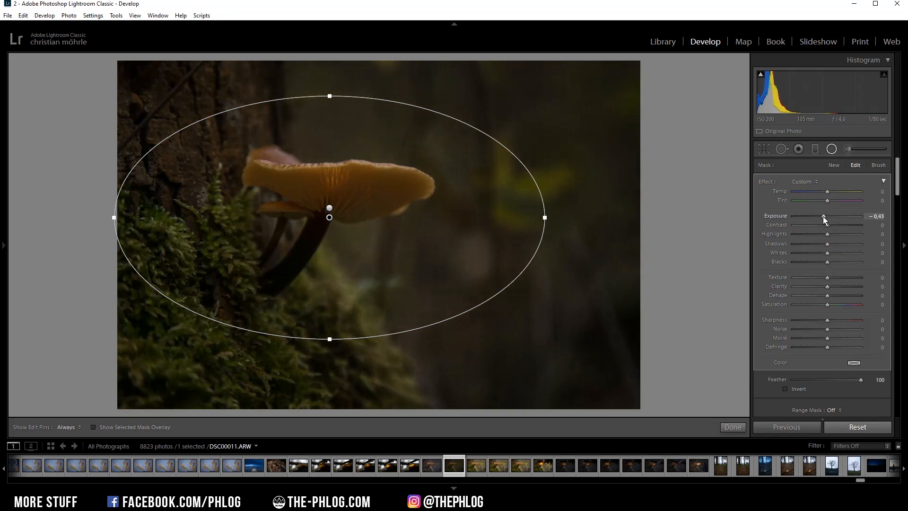
{"action": "left_click_drag", "start_coordinate": [829, 278], "coordinate": [818, 277]}
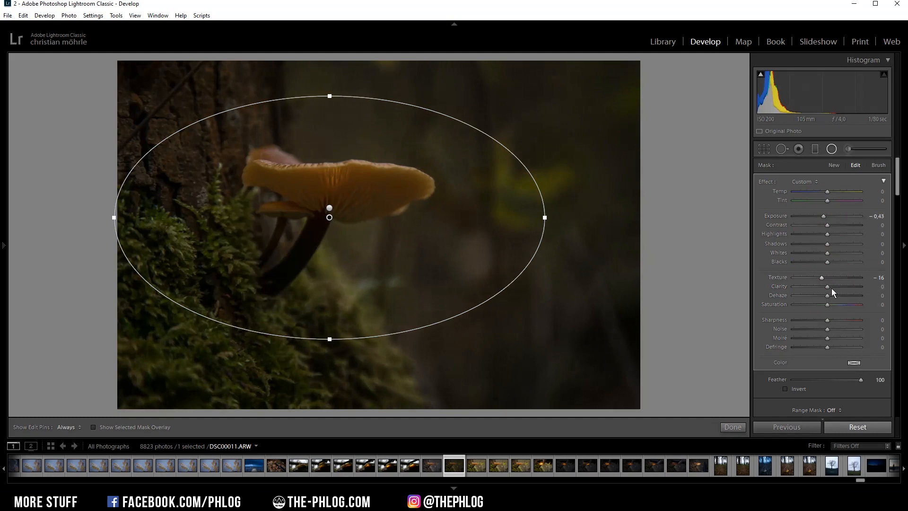
{"action": "left_click", "coordinate": [831, 149]}
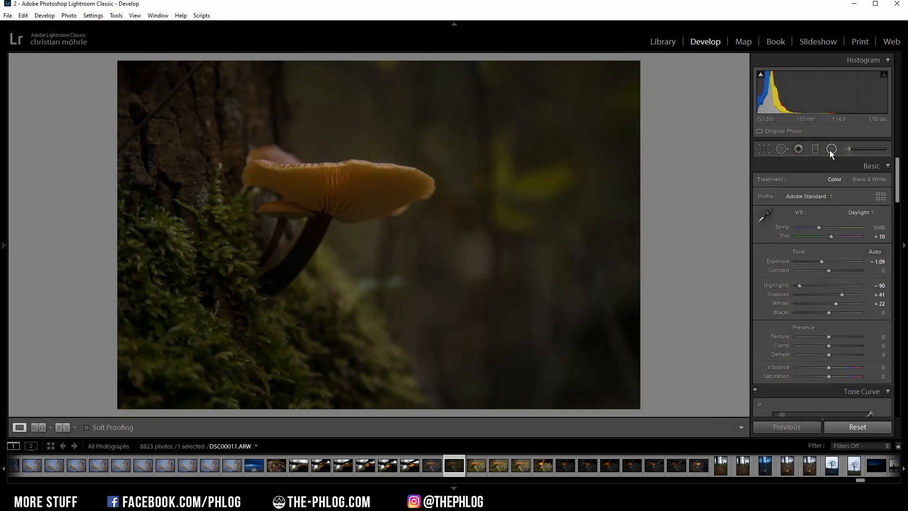
{"action": "left_click", "coordinate": [832, 149]}
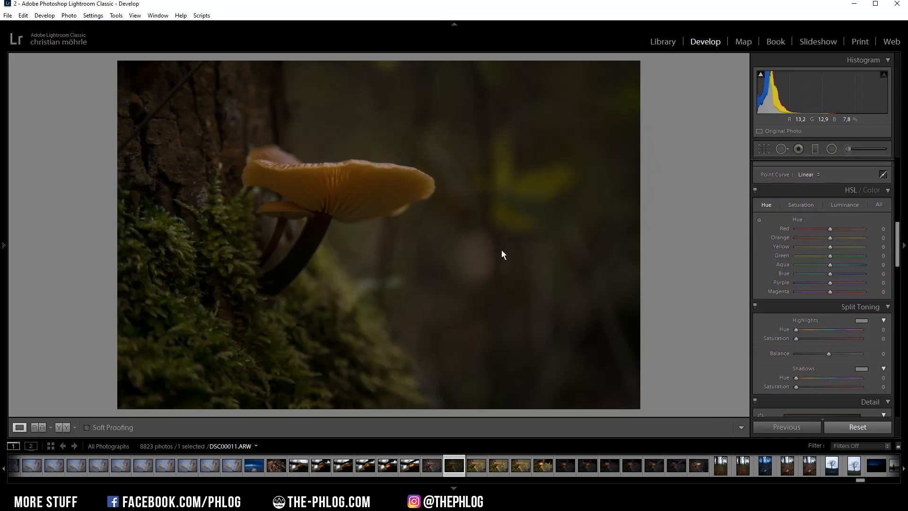
Step: In HSL set Green hue -100 and Yellow hue -46, then desaturate Green to -81 and Yellow to -34
{"action": "left_click_drag", "start_coordinate": [845, 255], "coordinate": [796, 256]}
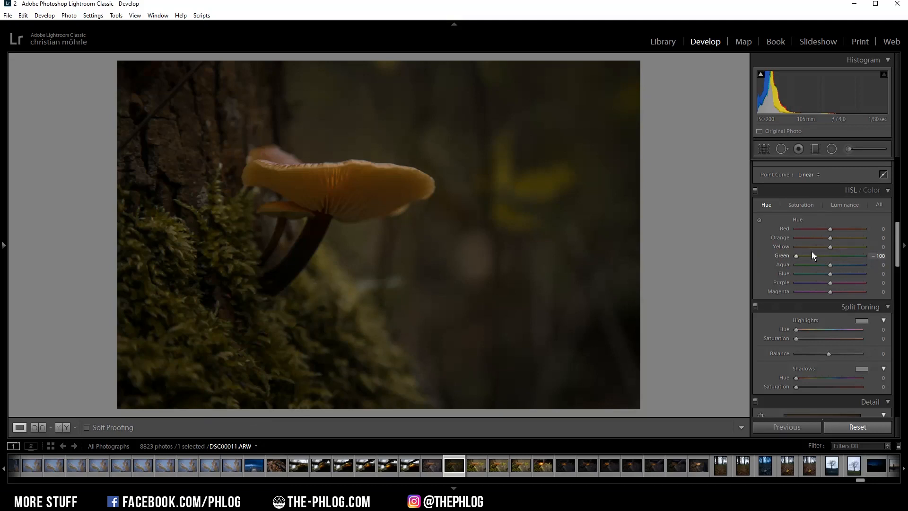
{"action": "left_click_drag", "start_coordinate": [845, 246], "coordinate": [820, 246]}
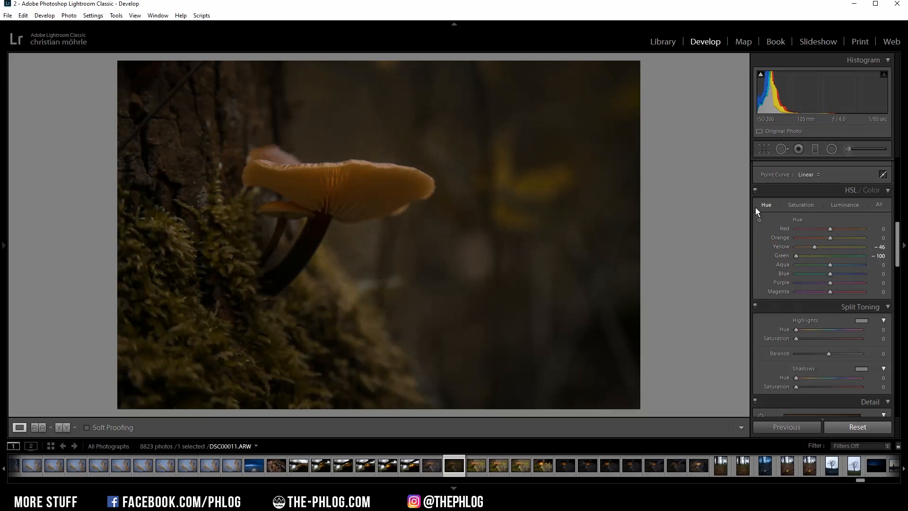
{"action": "left_click", "coordinate": [800, 204]}
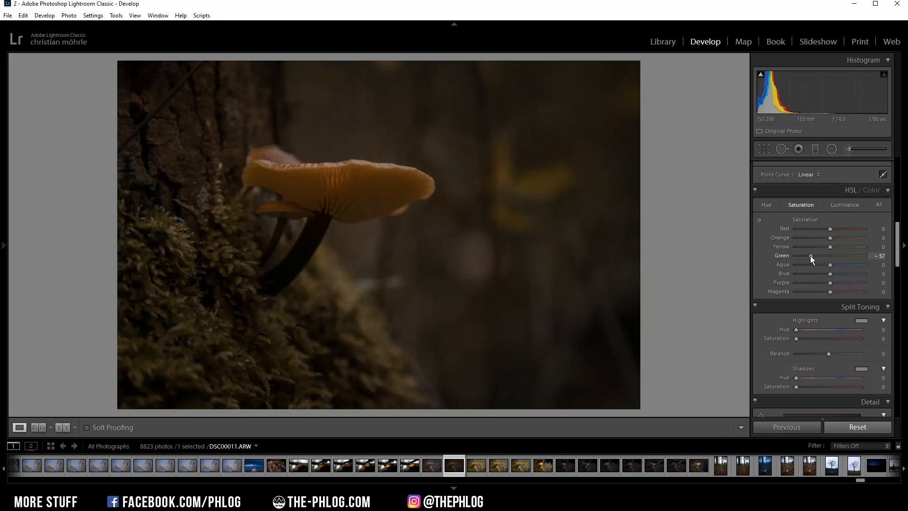
{"action": "left_click_drag", "start_coordinate": [828, 256], "coordinate": [804, 256]}
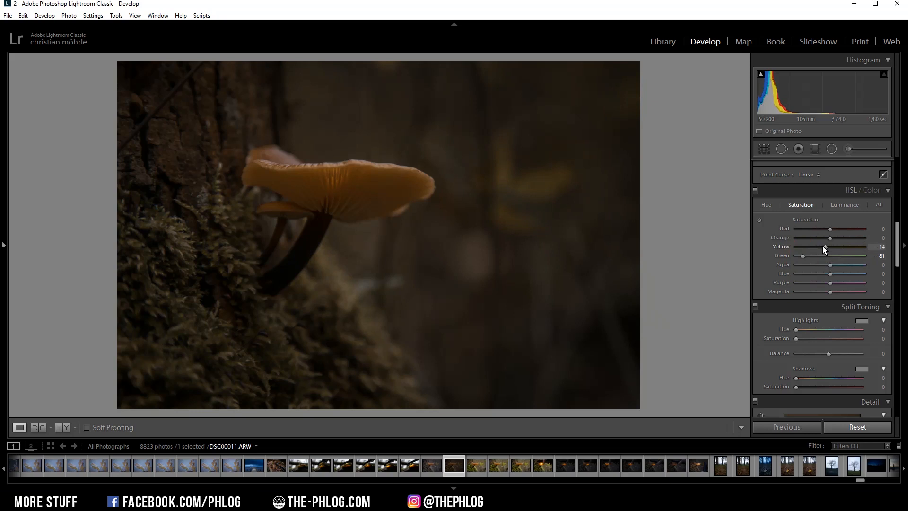
Step: Tint the shadows blue (hue 234, saturation 35) in Split Toning and tweak the green primary calibration
{"action": "left_click", "coordinate": [861, 377]}
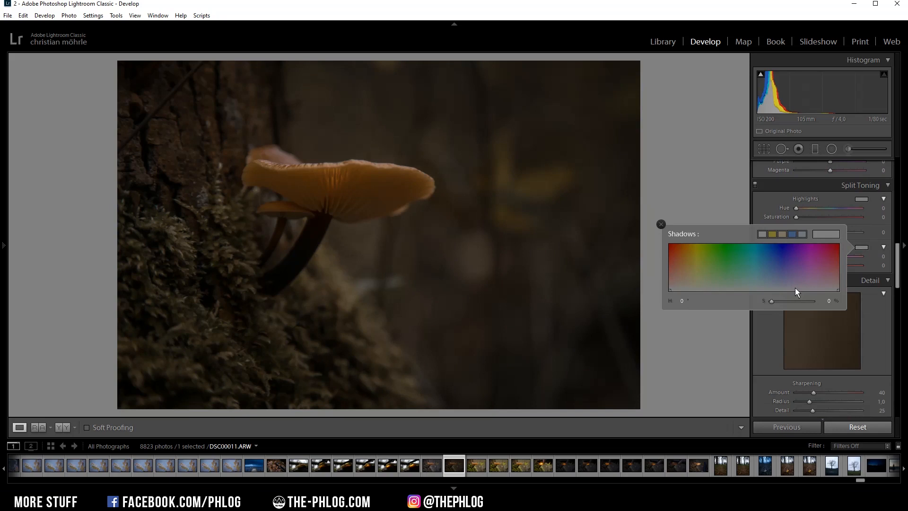
{"action": "left_click", "coordinate": [780, 288]}
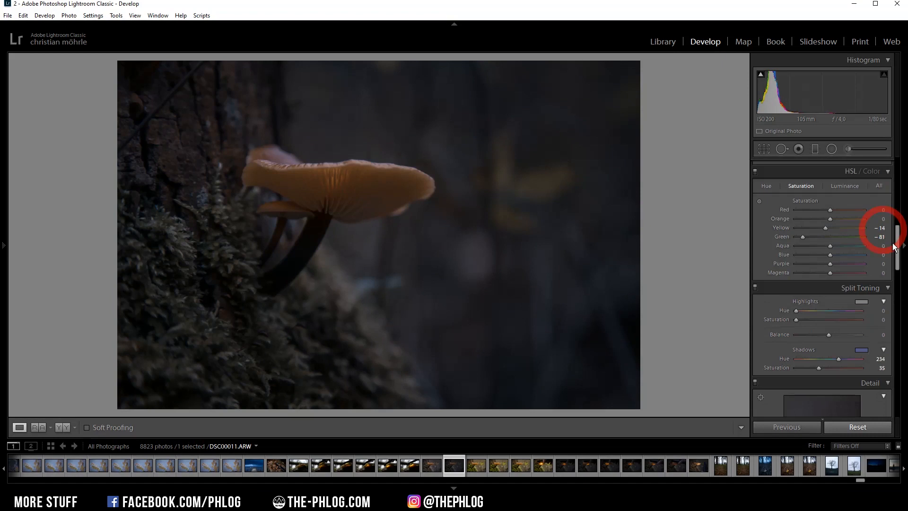
{"action": "scroll", "scroll_direction": "down", "scroll_amount": 3}
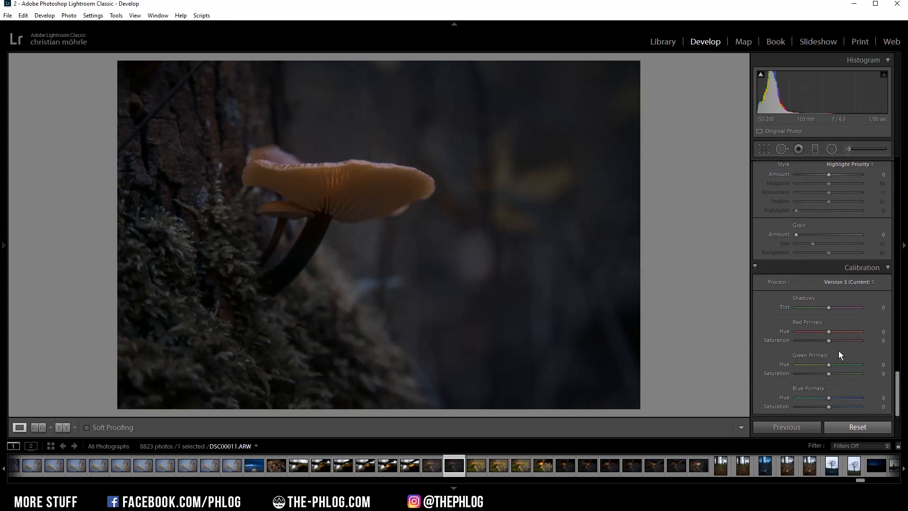
{"action": "left_click_drag", "start_coordinate": [830, 341], "coordinate": [840, 341]}
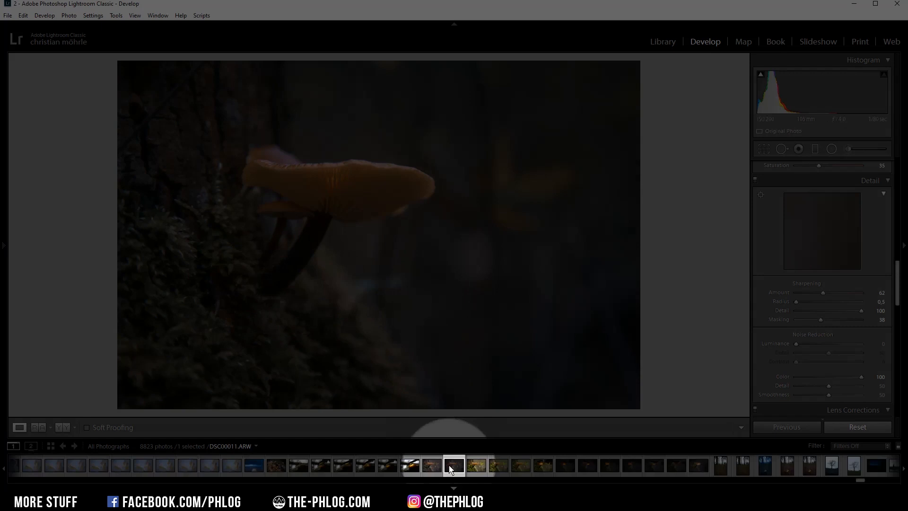
Step: Select the mushroom series frames in the filmstrip for handoff to Photoshop as layers
{"action": "left_click", "coordinate": [792, 427]}
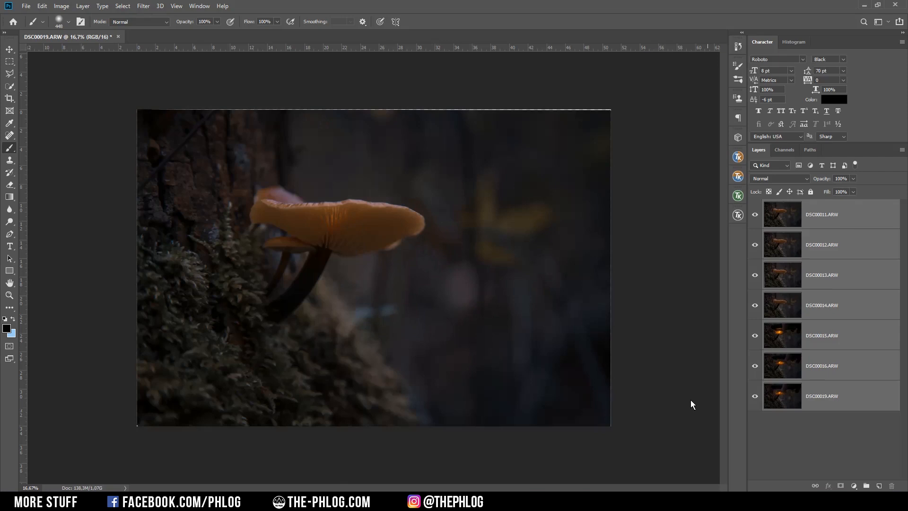
{"action": "mouse_move", "coordinate": [660, 340]}
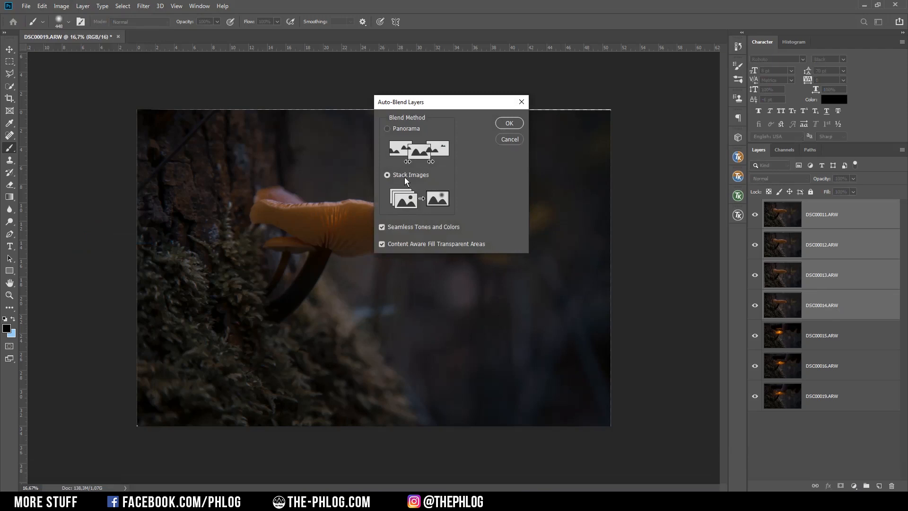
Step: Auto-blend the aligned layers with Stack Images and Seamless Tones to get a sharp focus stack
{"action": "left_click", "coordinate": [508, 123]}
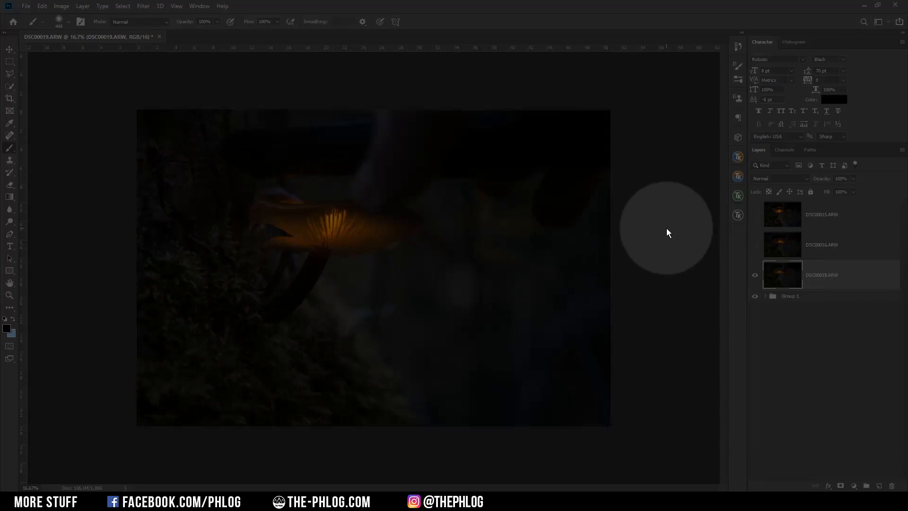
Step: Invert the lit-frame mask to black and undo stray white brush strokes over the mushroom cap
{"action": "key", "text": "ctrl+i"}
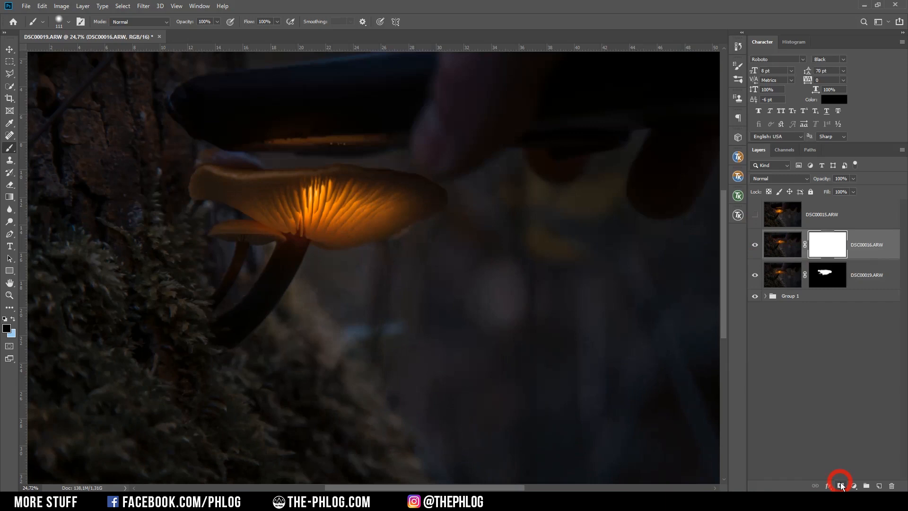
{"action": "key", "text": "ctrl+z"}
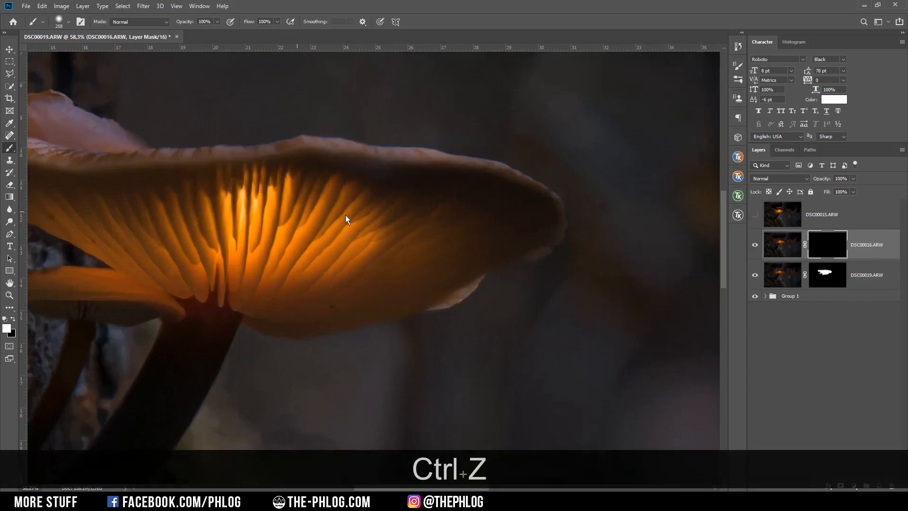
{"action": "key", "text": "ctrl+z"}
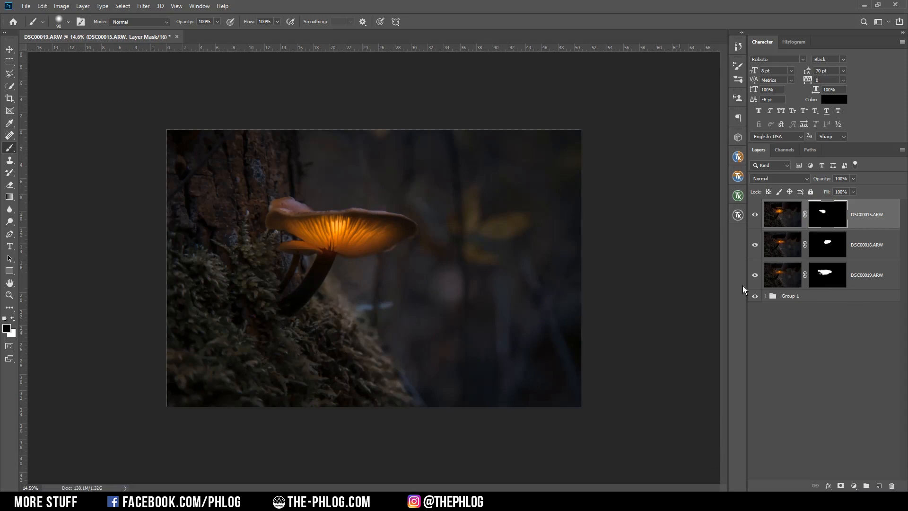
Step: Select all layers and flatten them into a single composite layer
{"action": "key", "text": "shift"}
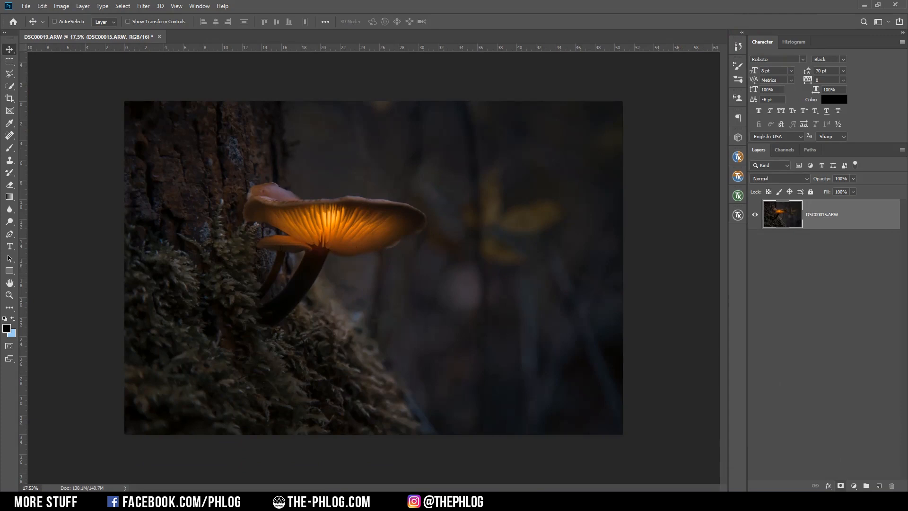
Step: Add a Brightness/Contrast adjustment layer with Brightness 51 and Contrast 12
{"action": "left_click", "coordinate": [779, 179]}
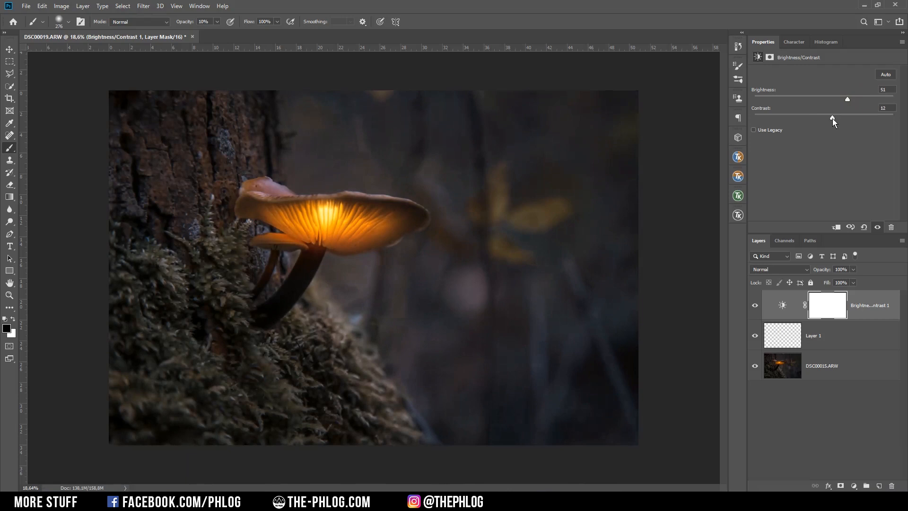
{"action": "left_click", "coordinate": [814, 335]}
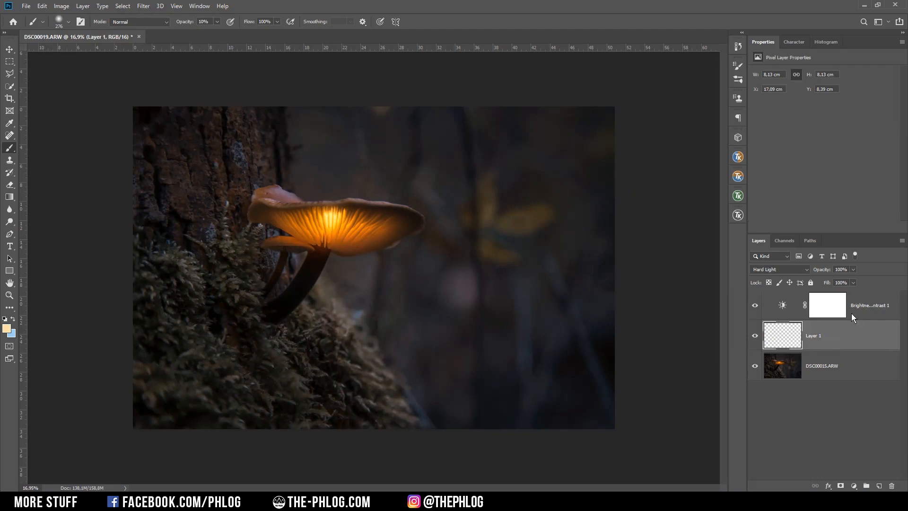